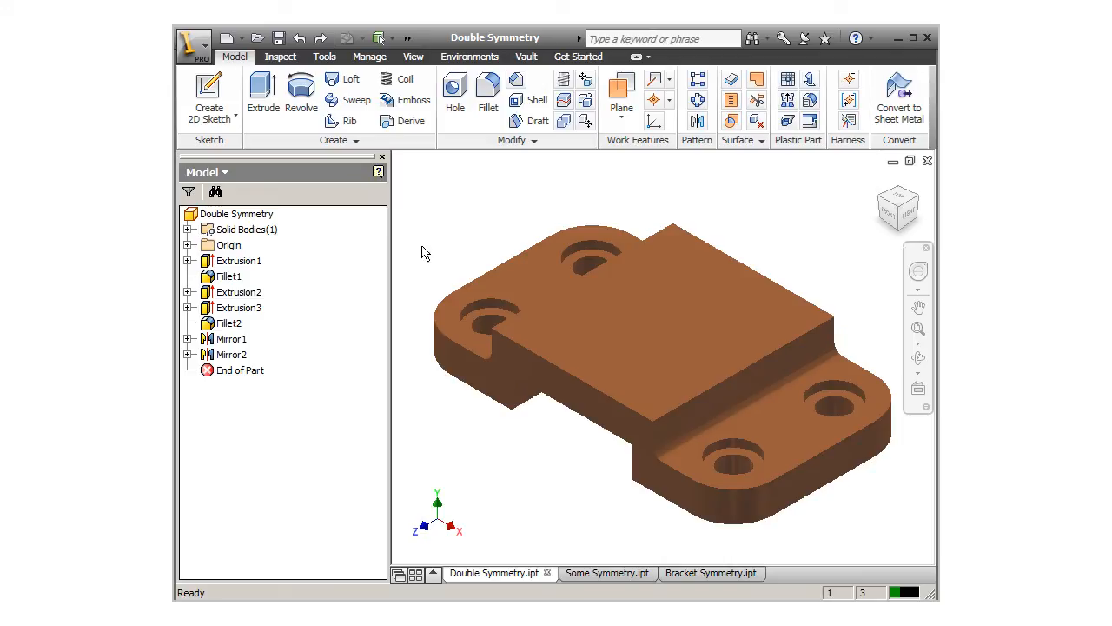
Review the Some Symmetry and Double Symmetry parts, then switch to Bracket Symmetry.ipt
{"action": "left_click", "coordinate": [229, 337]}
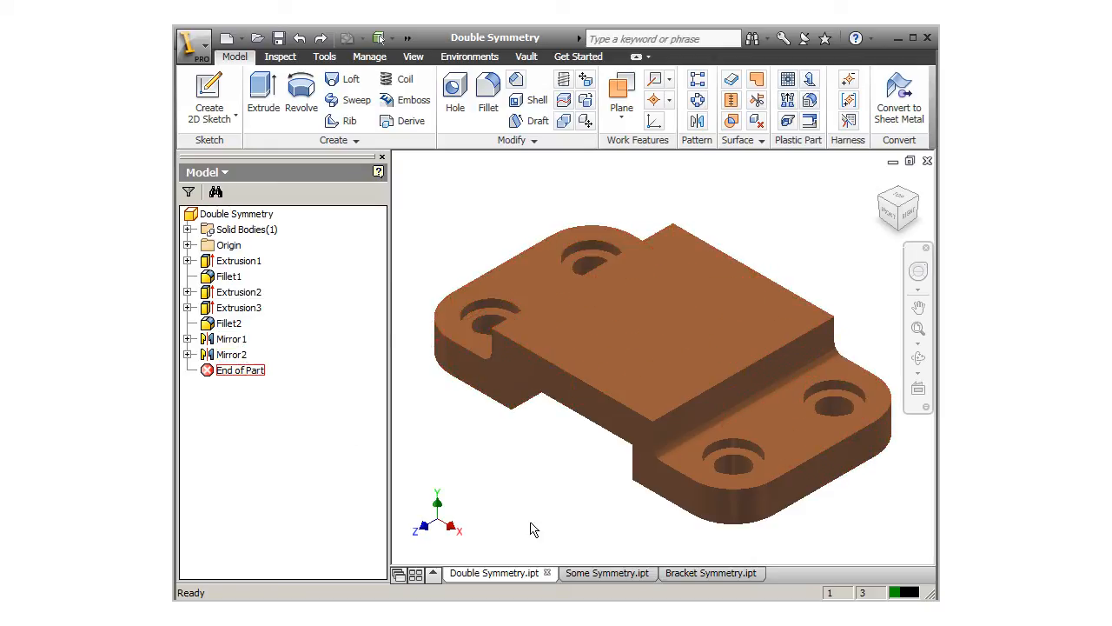
{"action": "left_click", "coordinate": [607, 573]}
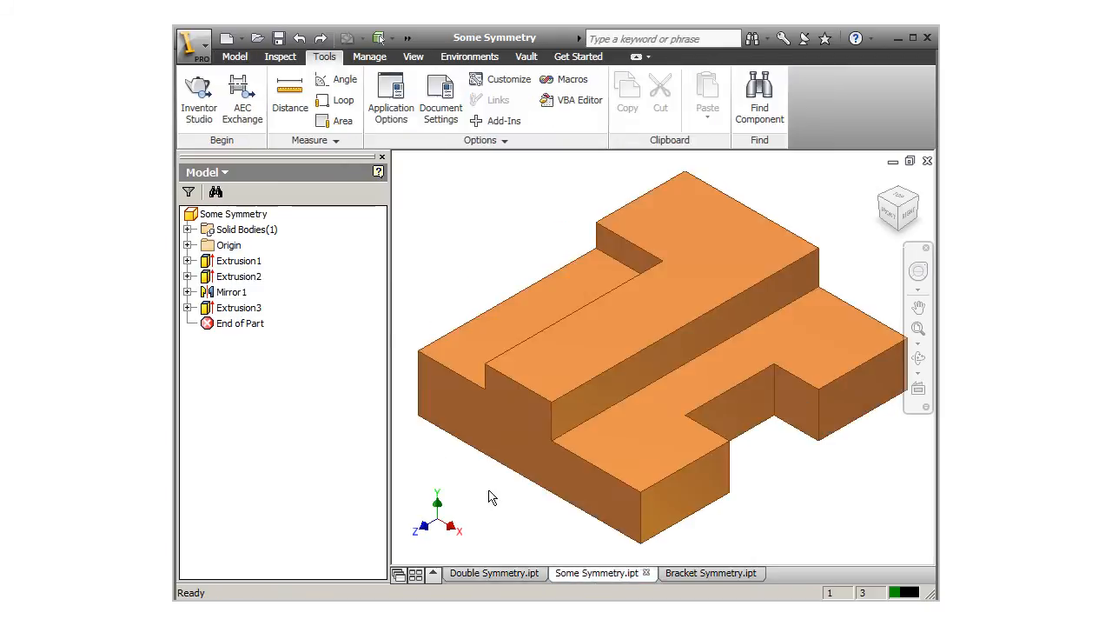
{"action": "left_click", "coordinate": [240, 274]}
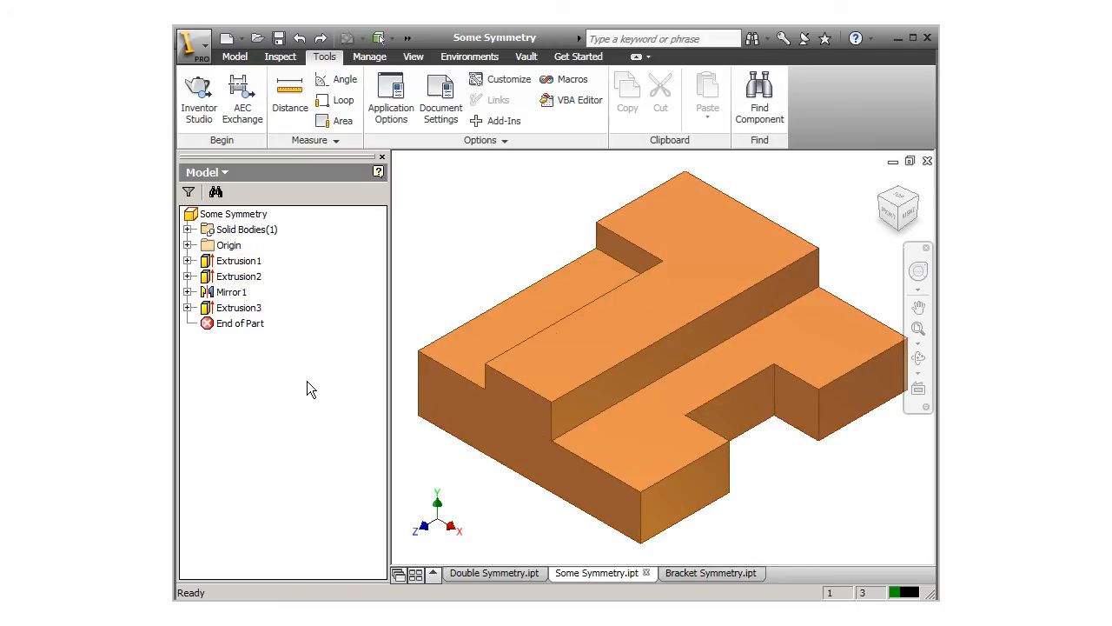
{"action": "left_click", "coordinate": [493, 574]}
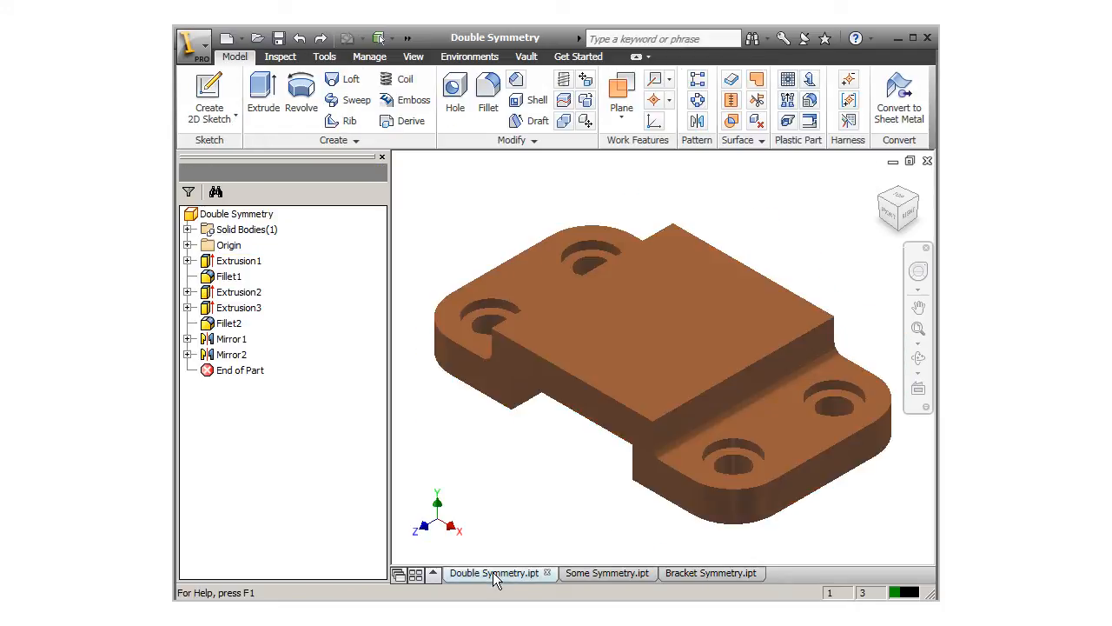
{"action": "left_click", "coordinate": [495, 574]}
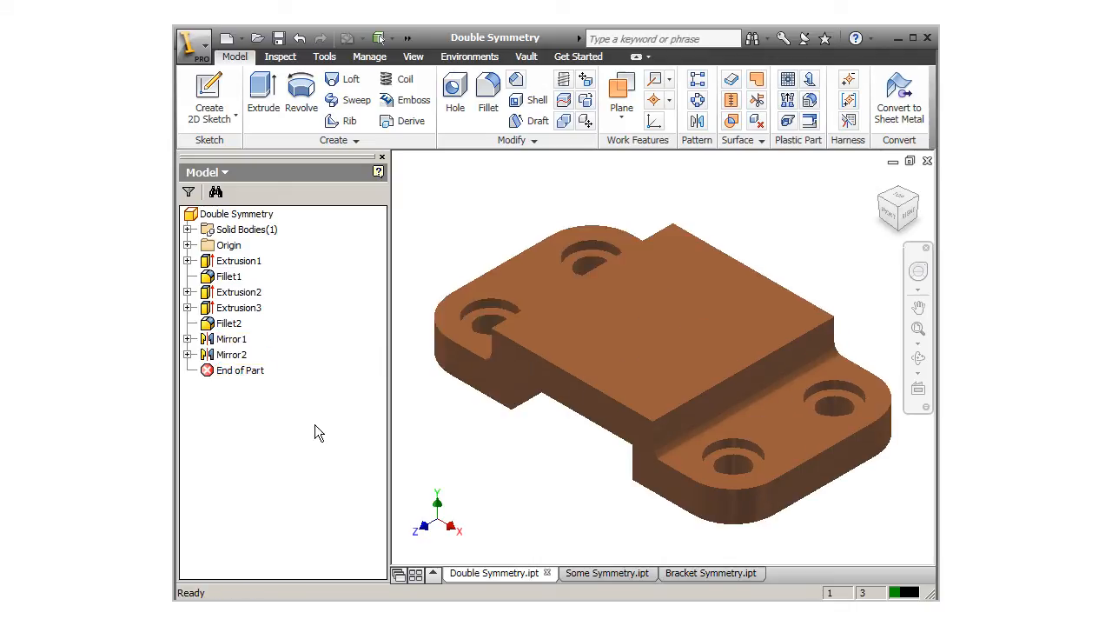
{"action": "left_click", "coordinate": [702, 573]}
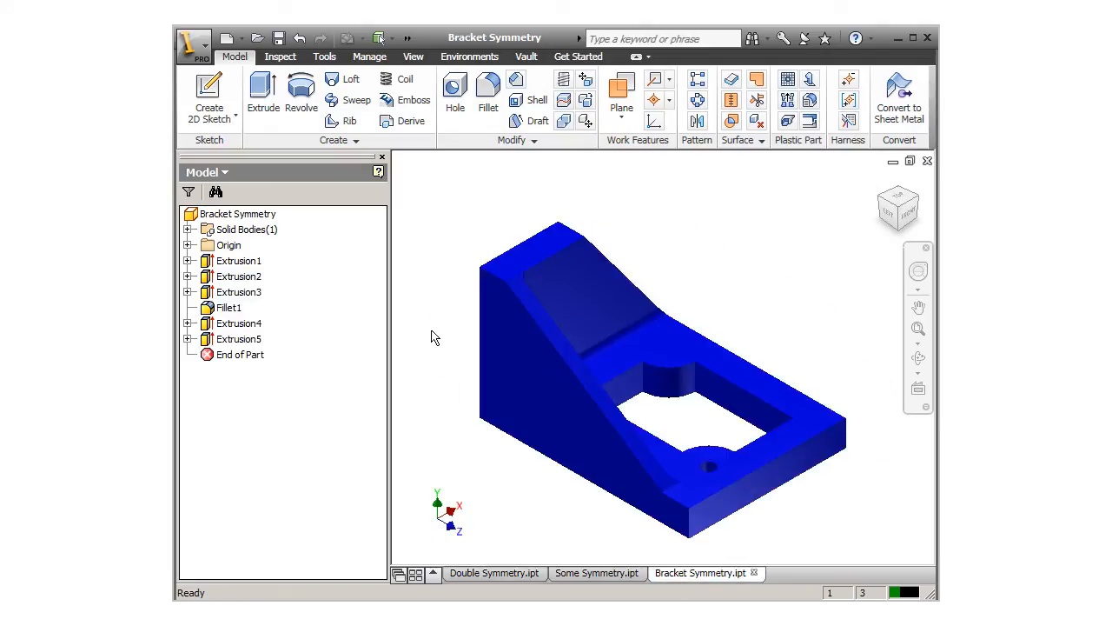
{"action": "mouse_move", "coordinate": [652, 190]}
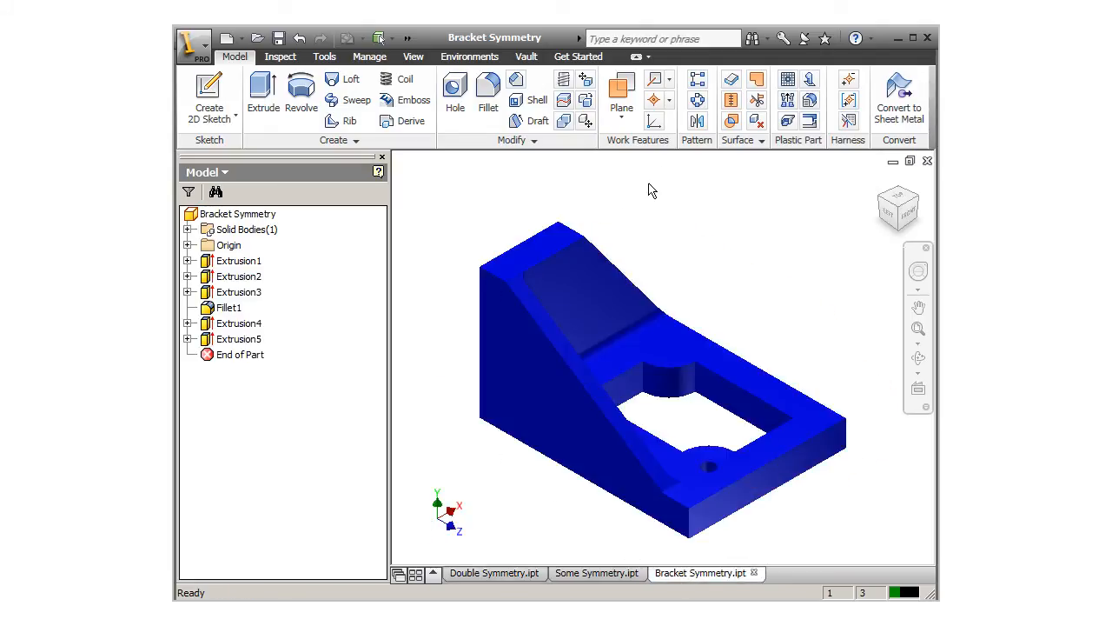
{"action": "mouse_move", "coordinate": [698, 121]}
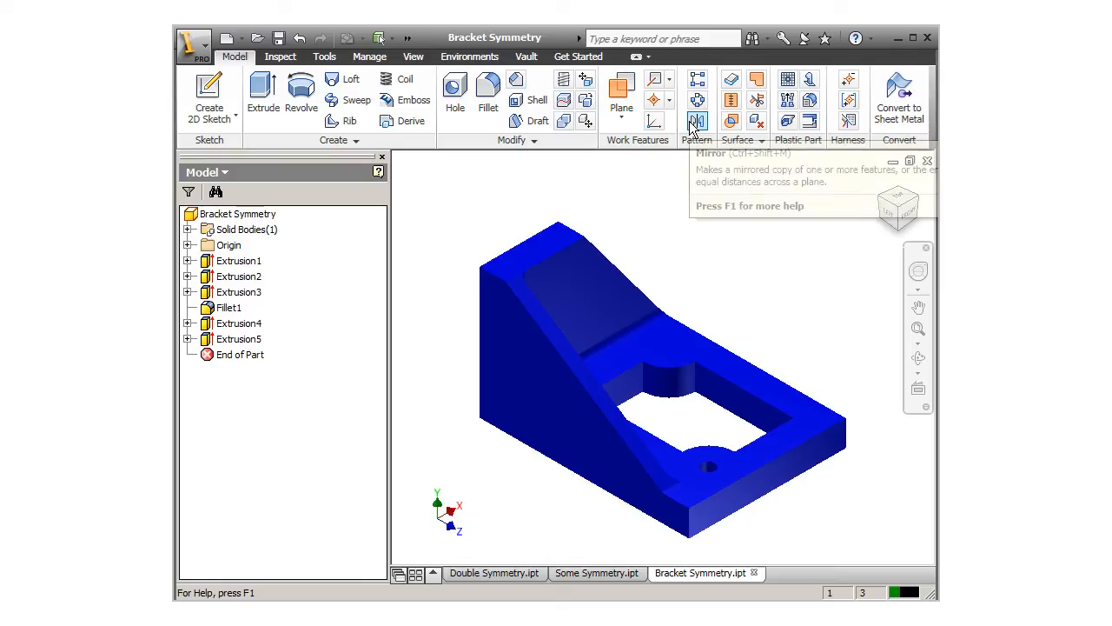
Mirror the whole bracket solid about its end face, creating Mirror1
{"action": "left_click", "coordinate": [697, 122]}
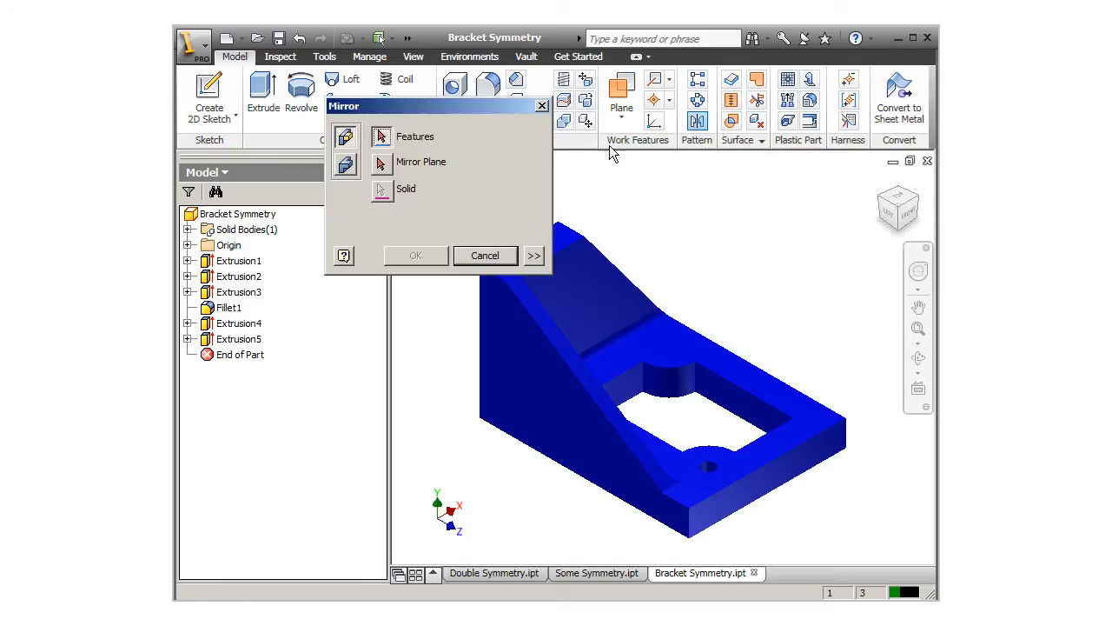
{"action": "mouse_move", "coordinate": [346, 166]}
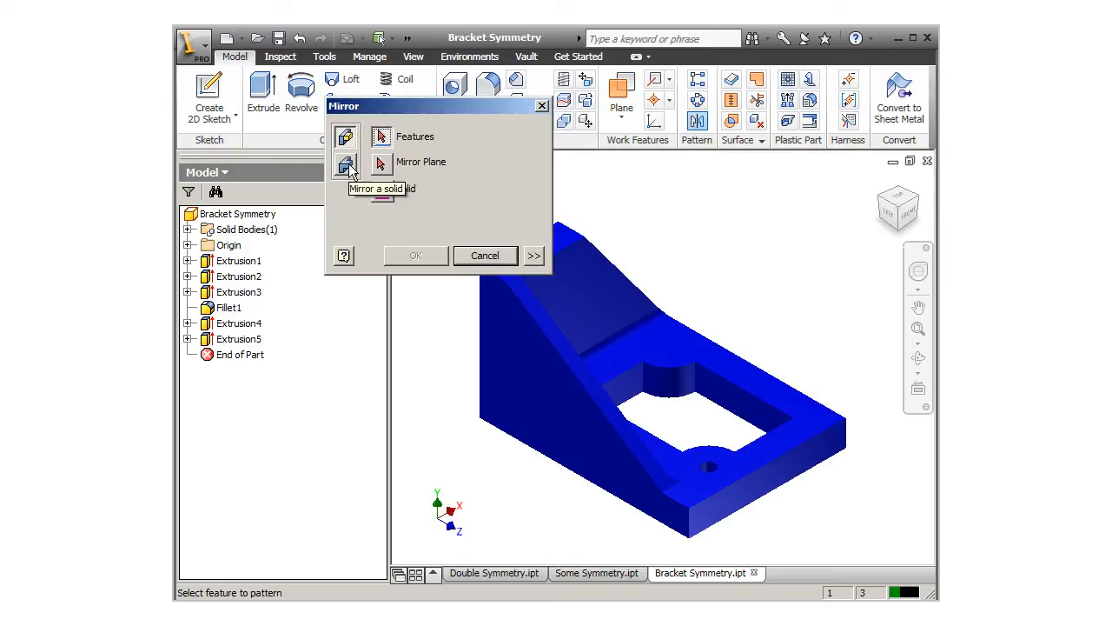
{"action": "left_click", "coordinate": [346, 167]}
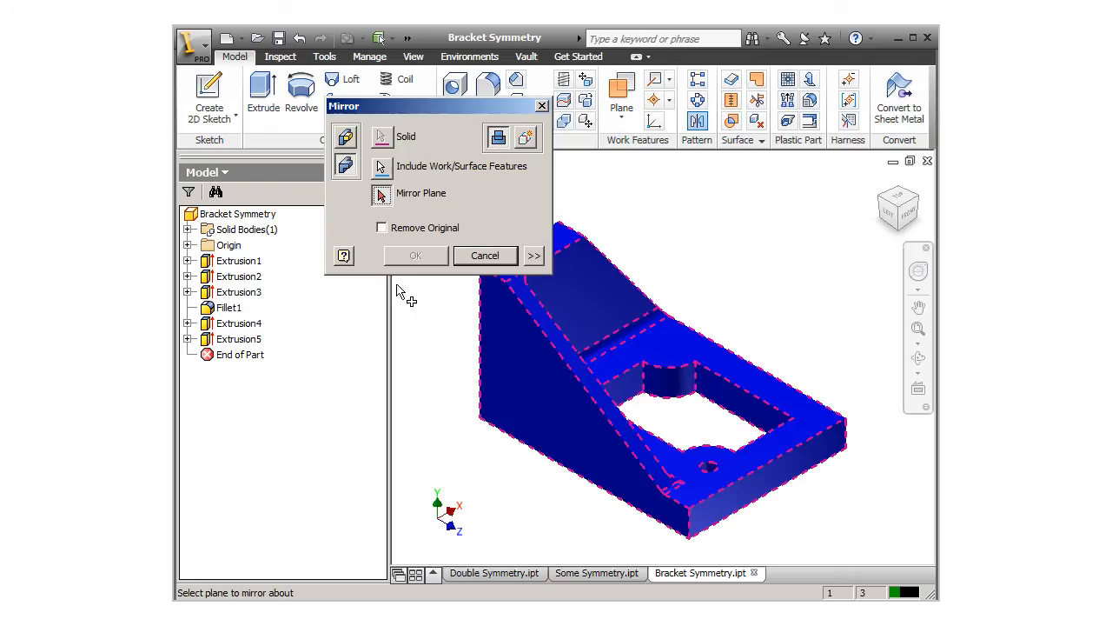
{"action": "left_click", "coordinate": [500, 358]}
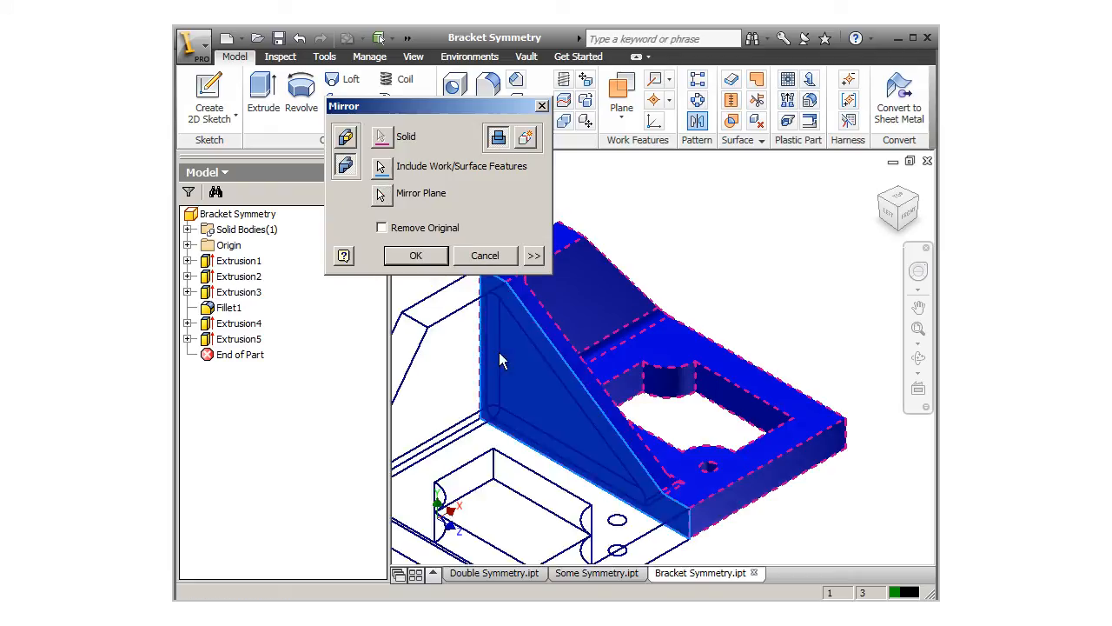
{"action": "left_click", "coordinate": [413, 254]}
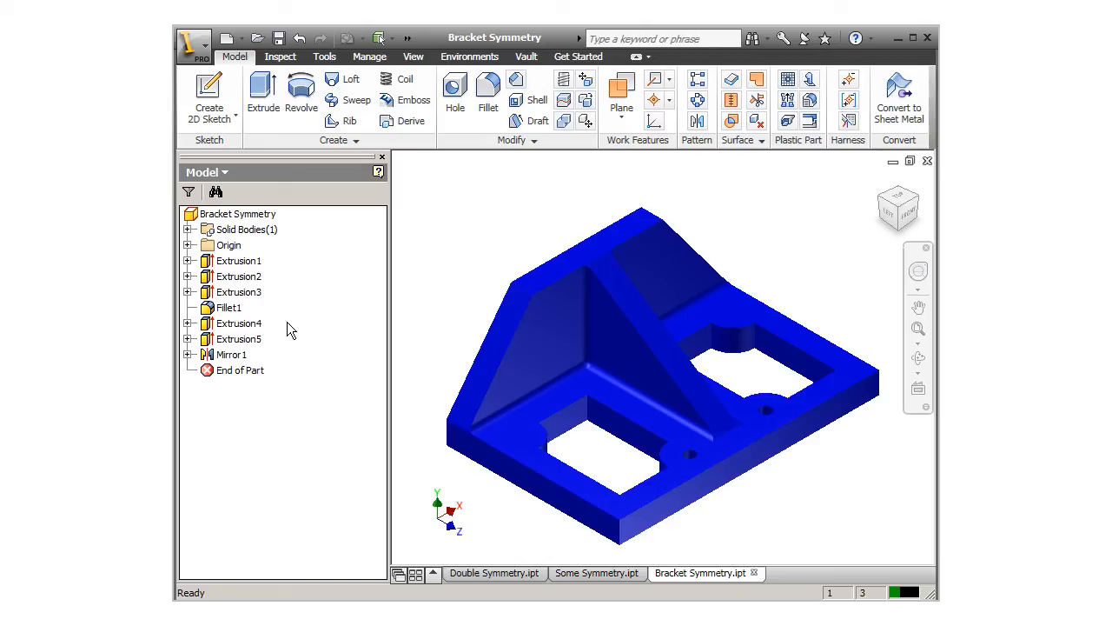
Enlarge the round hole's diameter in Extrusion5's Sketch5 so both mirrored halves update
{"action": "left_click", "coordinate": [240, 337]}
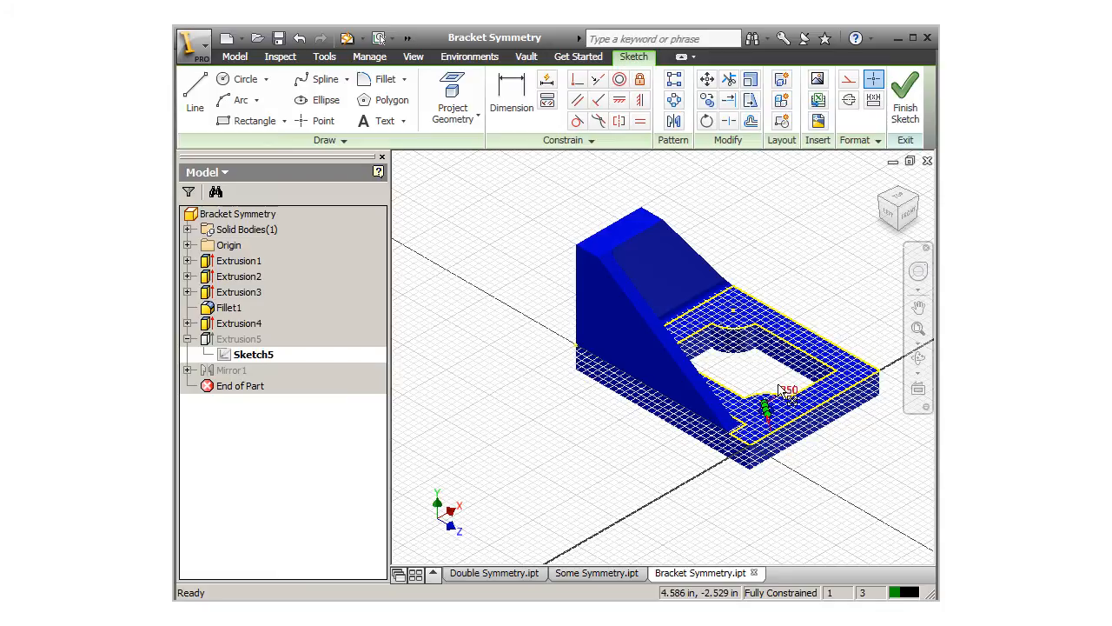
{"action": "double_click", "coordinate": [785, 389]}
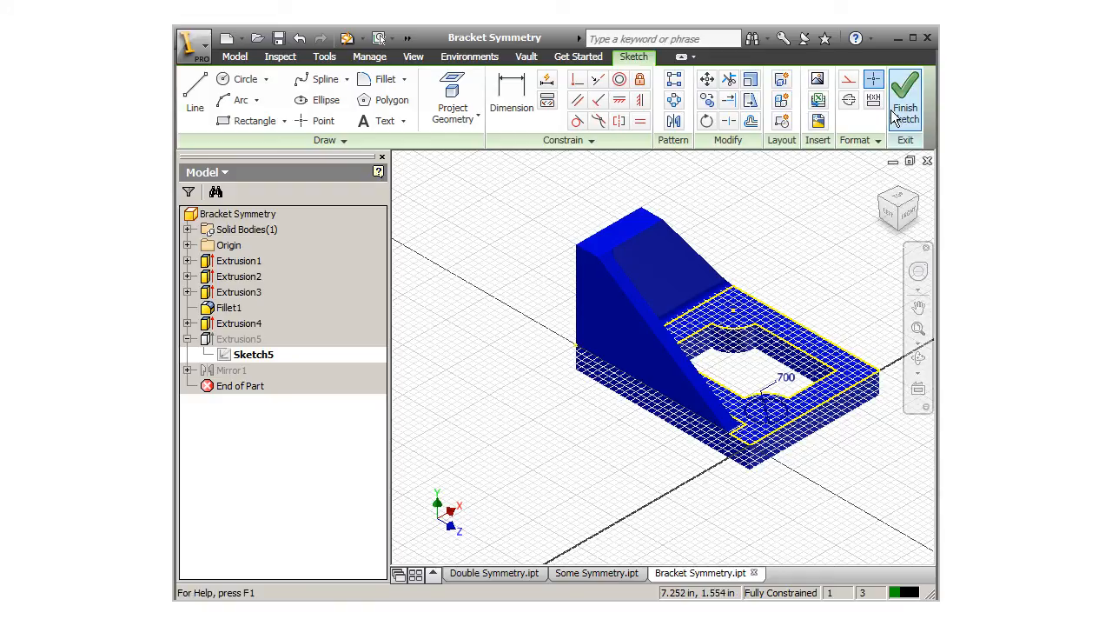
{"action": "left_click", "coordinate": [904, 95]}
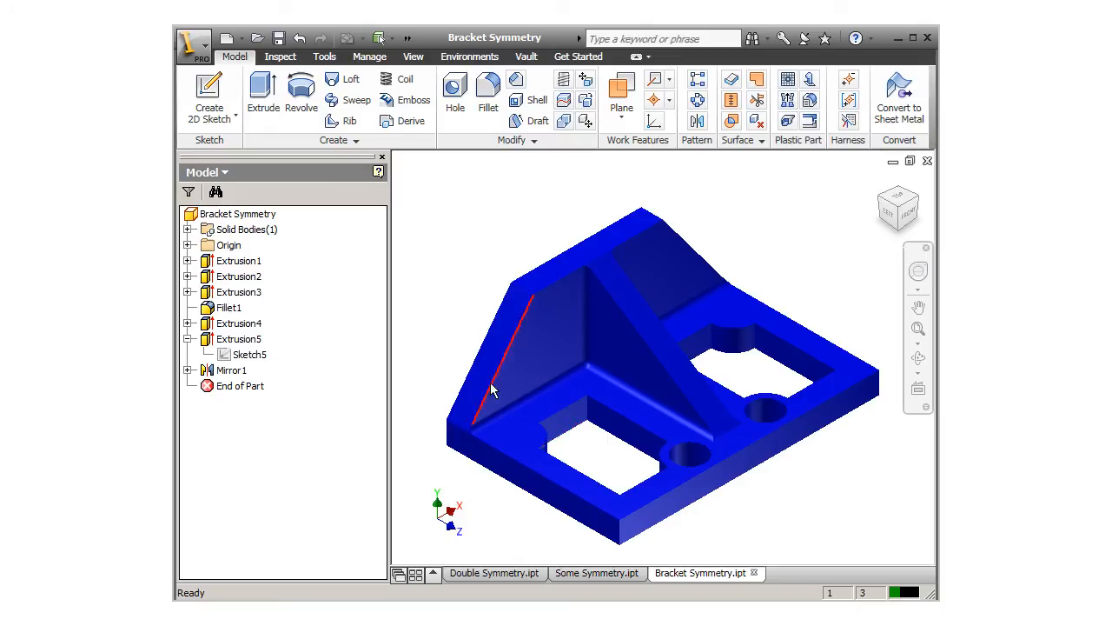
{"action": "mouse_move", "coordinate": [487, 413]}
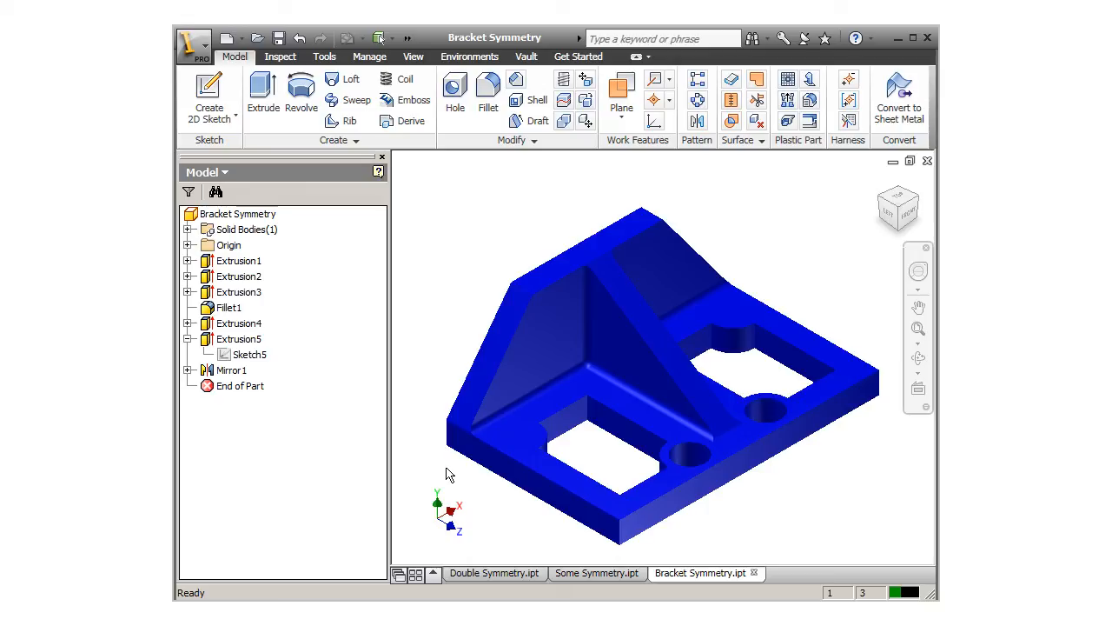
Move End of Part above Mirror1 to roll the bracket back before the mirror
{"action": "left_click", "coordinate": [240, 386]}
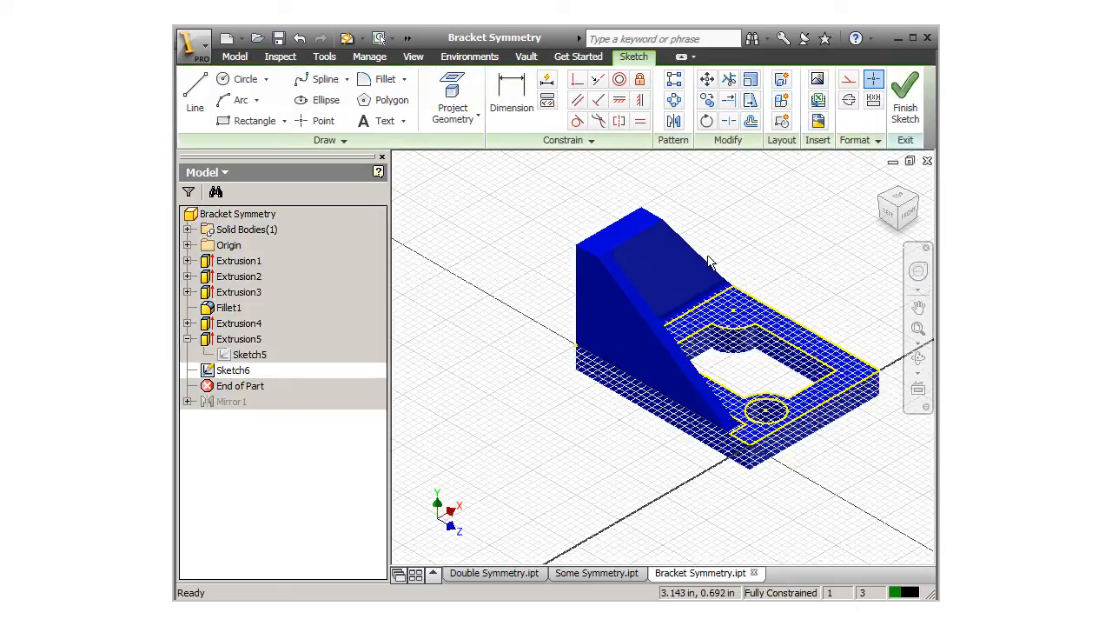
Sketch a circle on the base and cut it through All as Extrusion6
{"action": "left_click", "coordinate": [245, 80]}
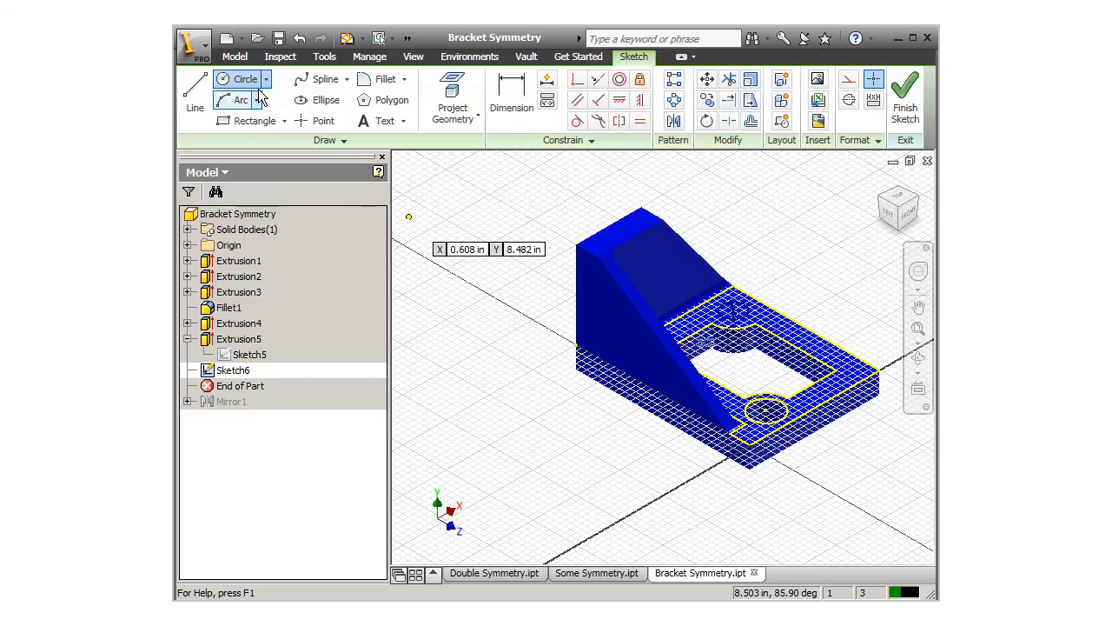
{"action": "left_click", "coordinate": [265, 95]}
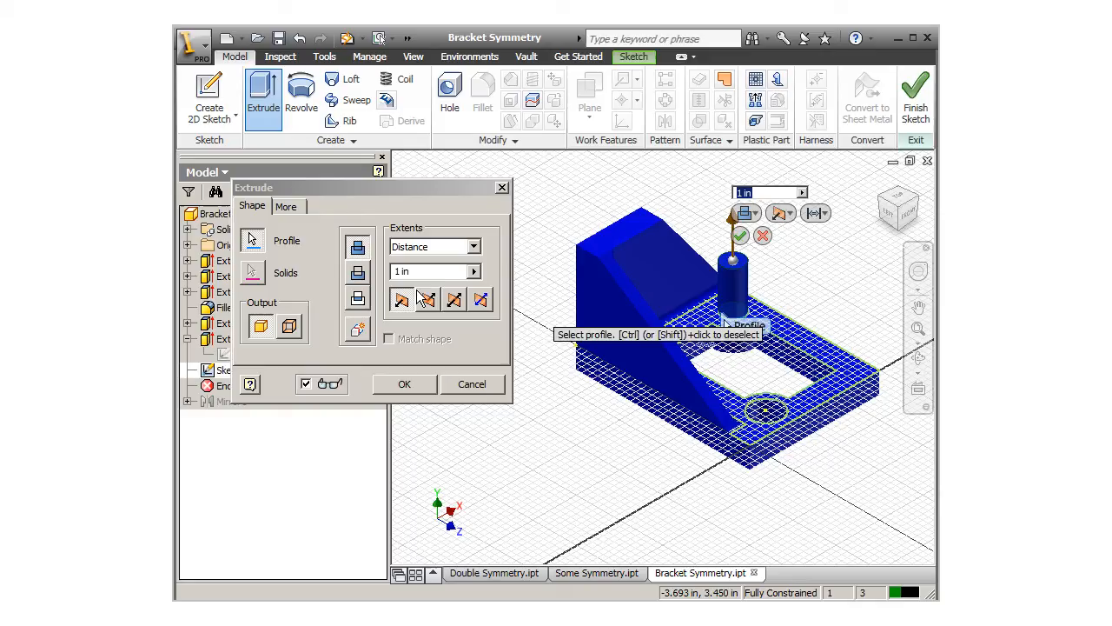
{"action": "left_click", "coordinate": [472, 247]}
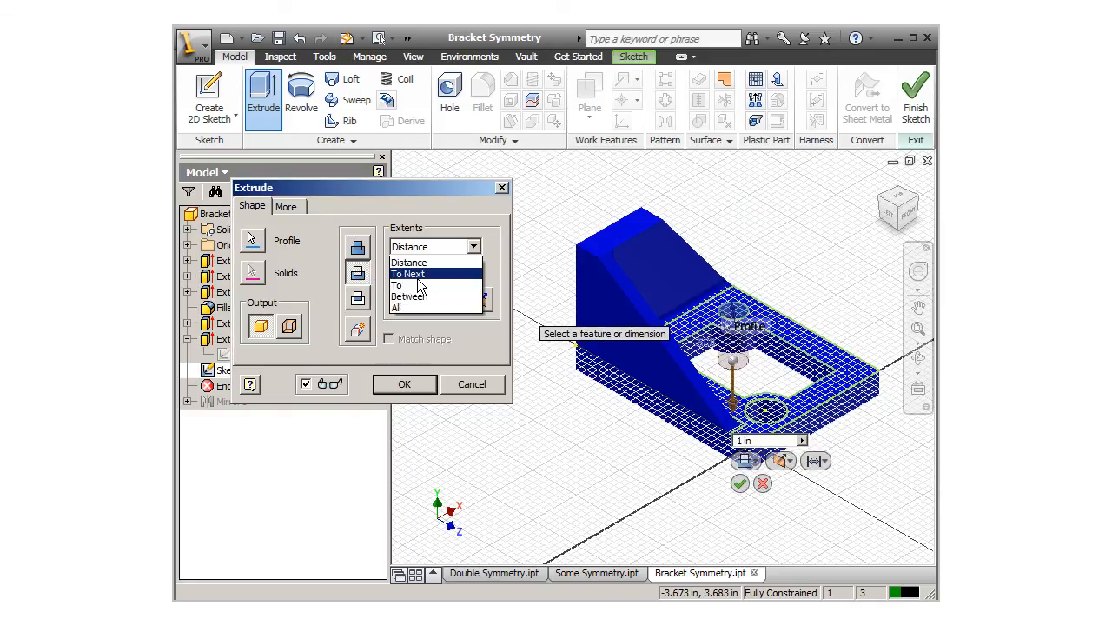
{"action": "left_click", "coordinate": [396, 306]}
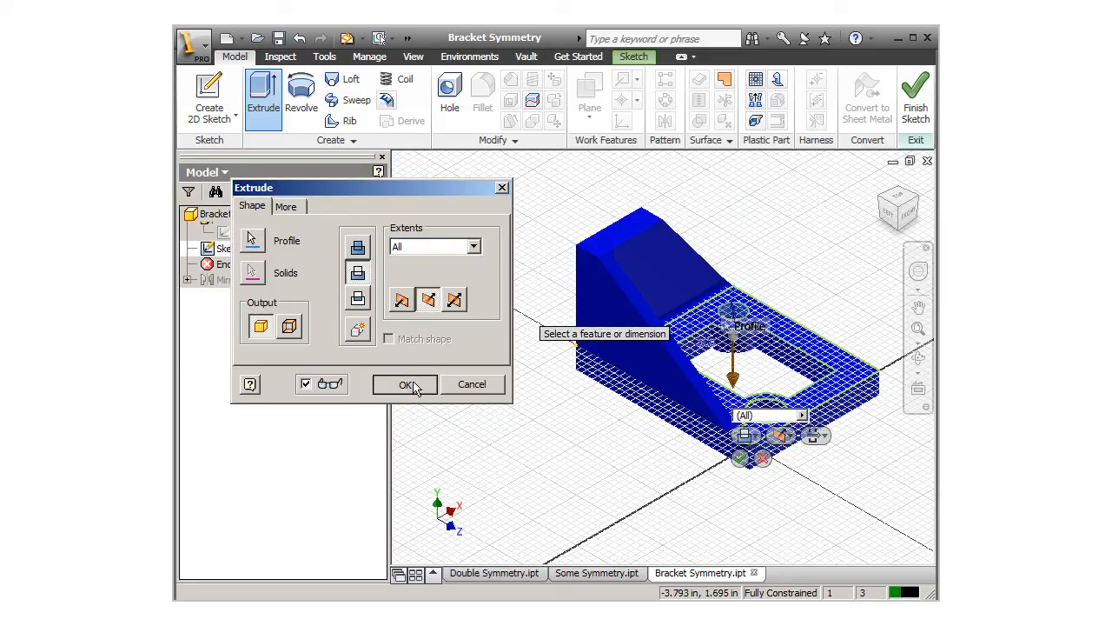
{"action": "left_click", "coordinate": [403, 384]}
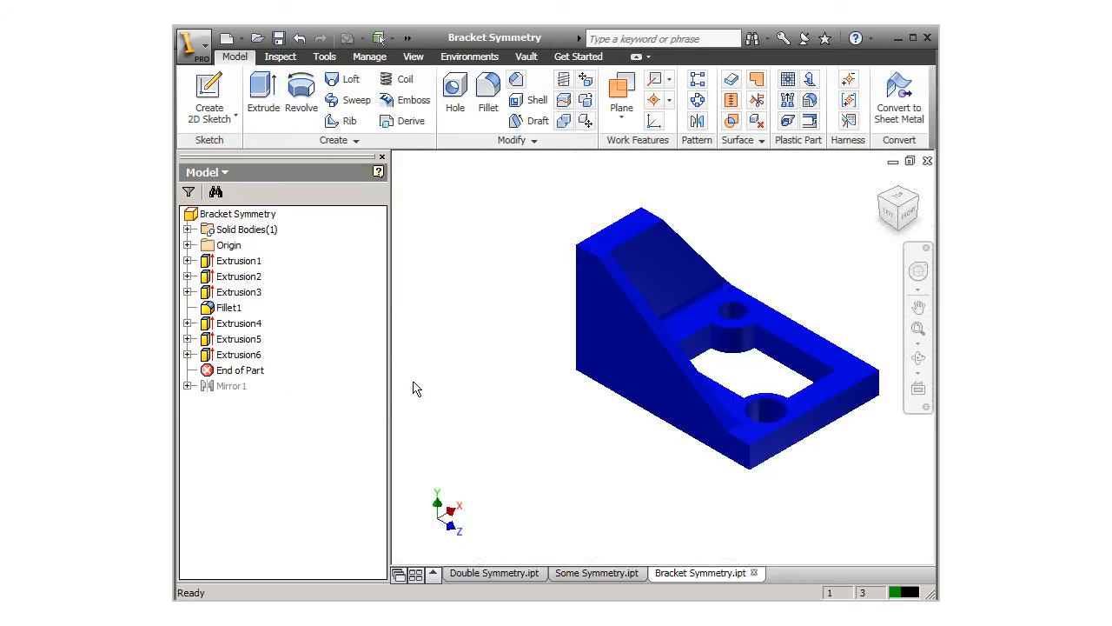